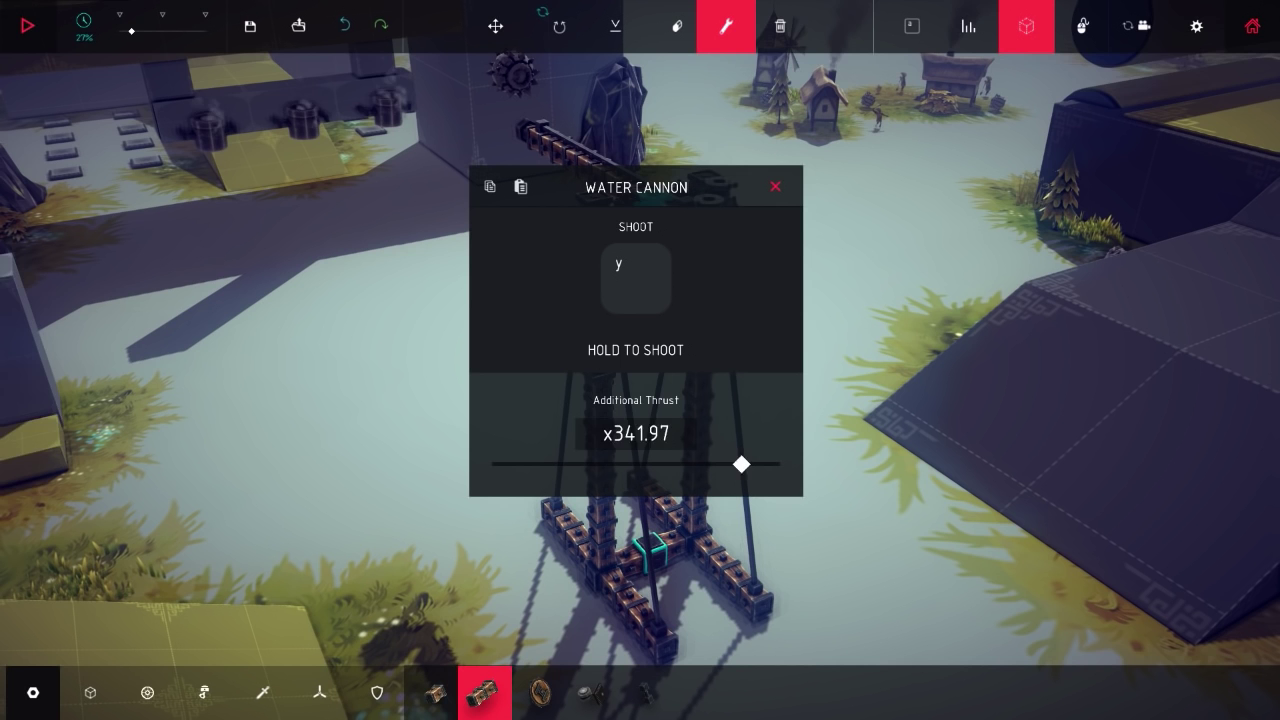
Step: Drop the water cannon's Additional Thrust from x341.97 to x0
drag(741, 463, 491, 463)
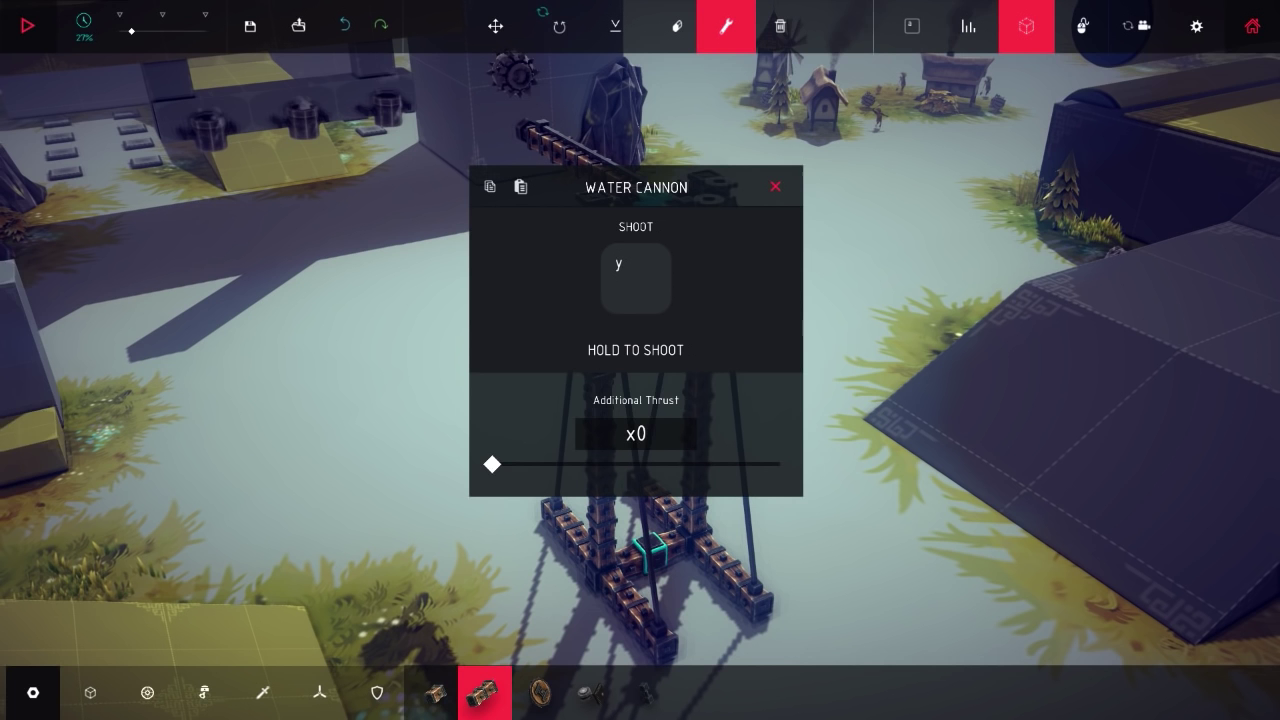
click(774, 186)
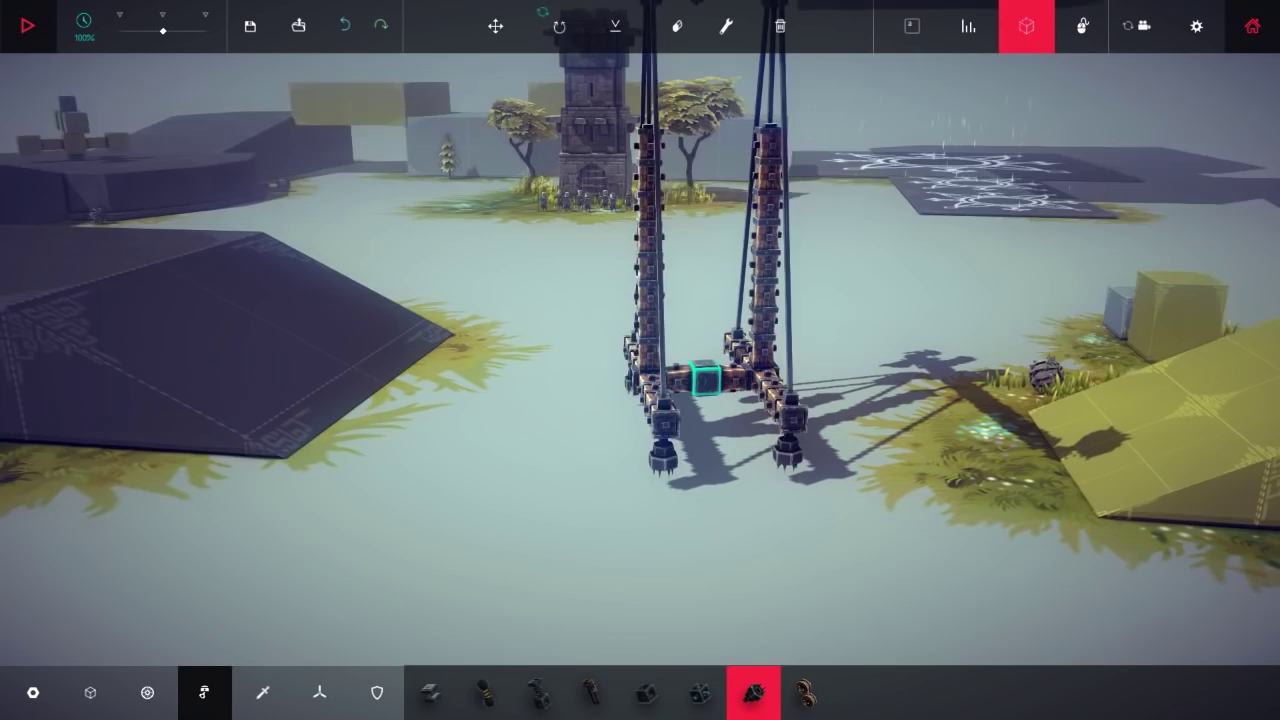
click(724, 26)
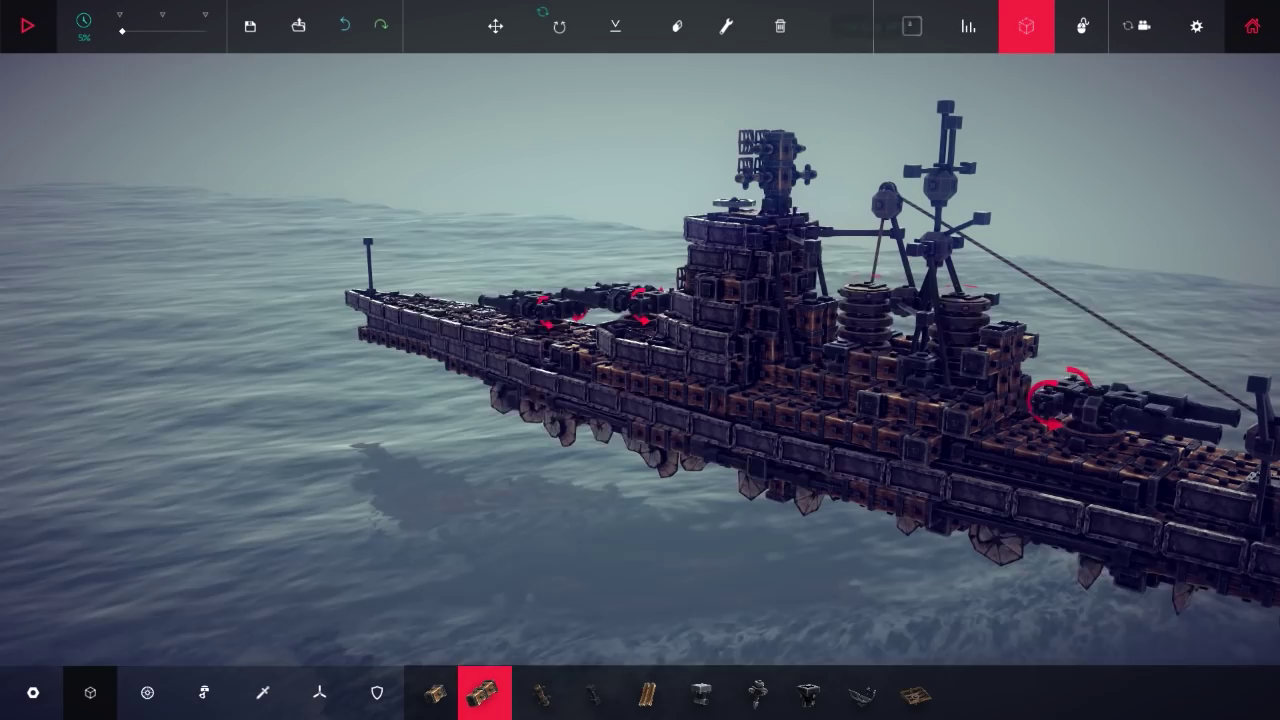
Step: Show the loaded machine's key bindings using the top toolbar buttons
click(909, 26)
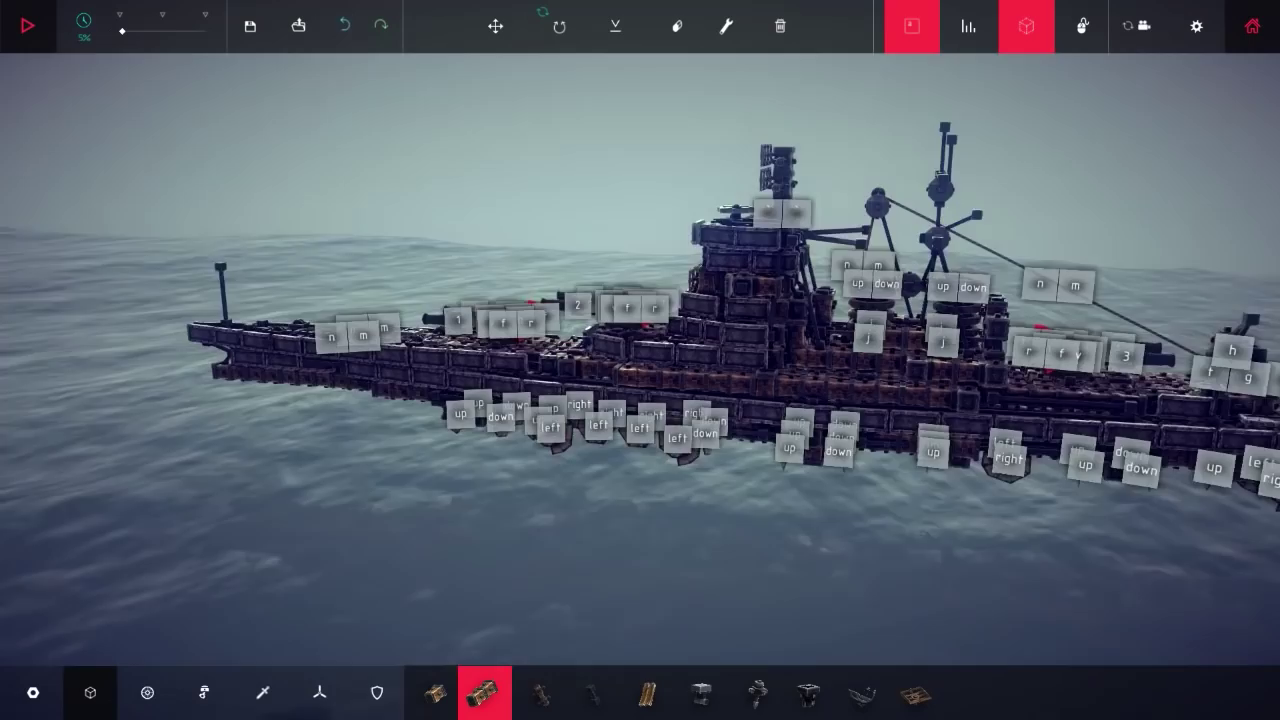
click(1025, 26)
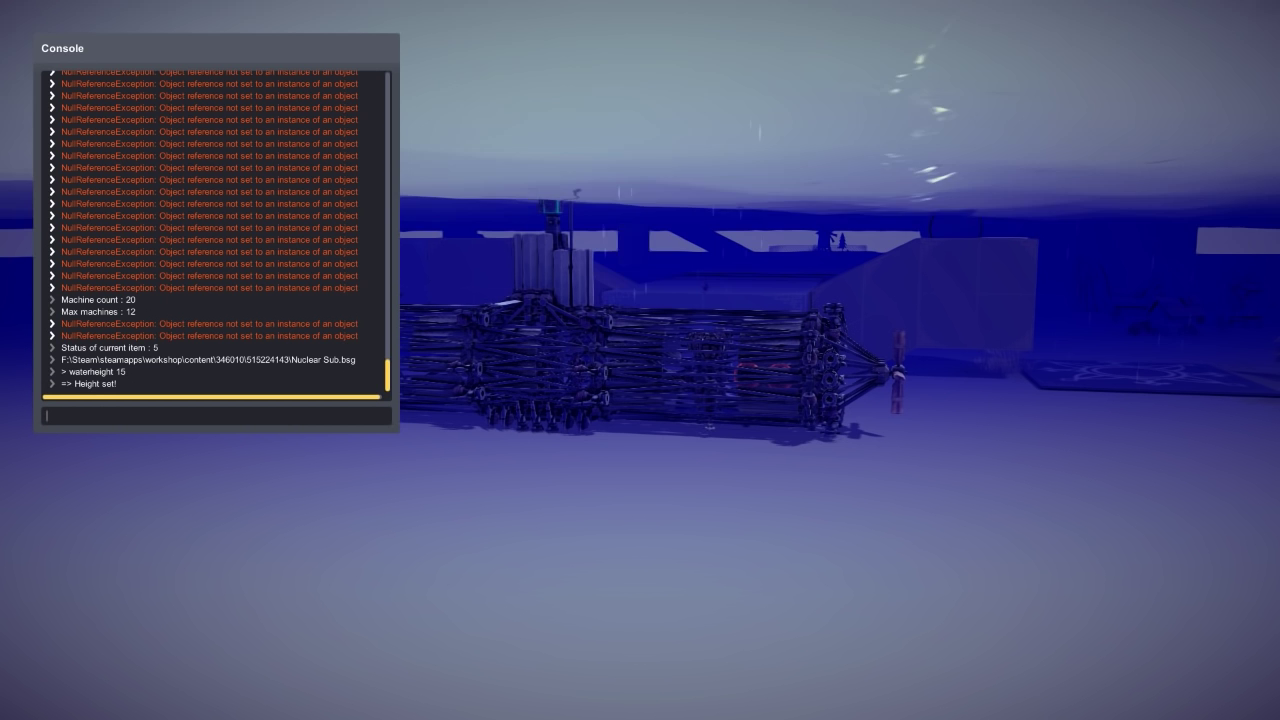
Step: Enter 'waterheight 25' in the console and label the submarine's parts with key bindings
text(waterheight 25)
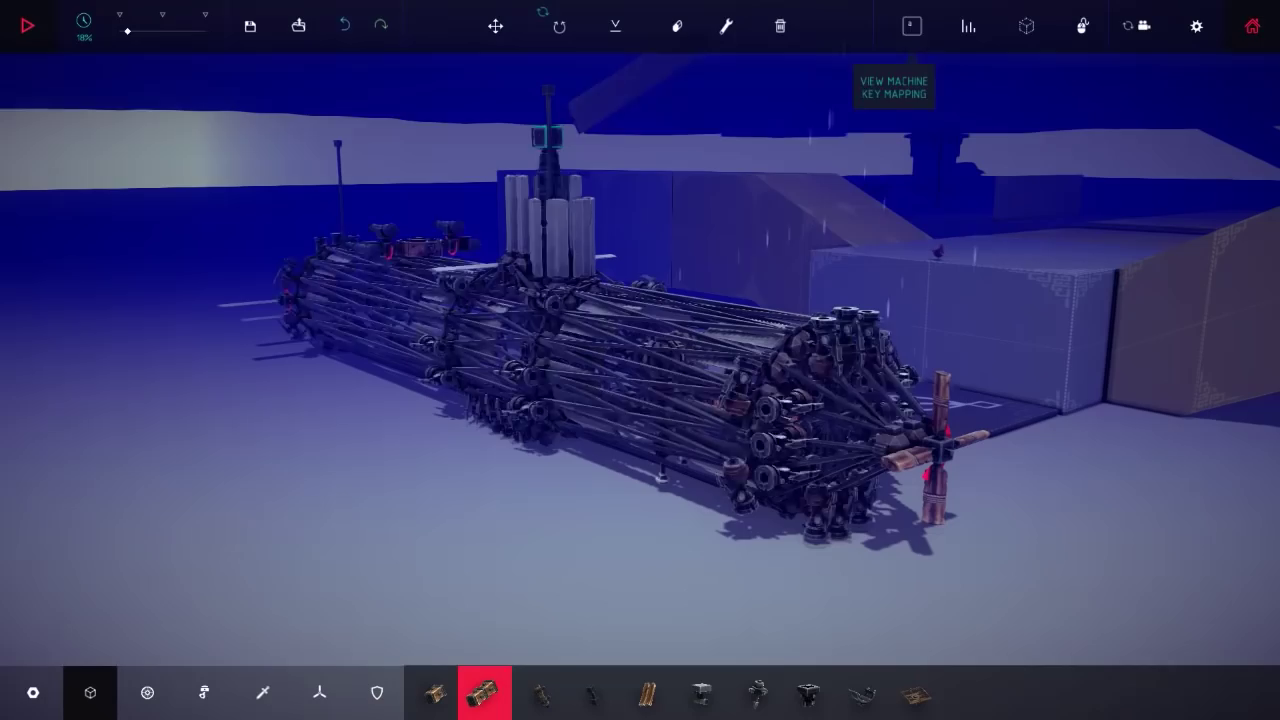
click(910, 26)
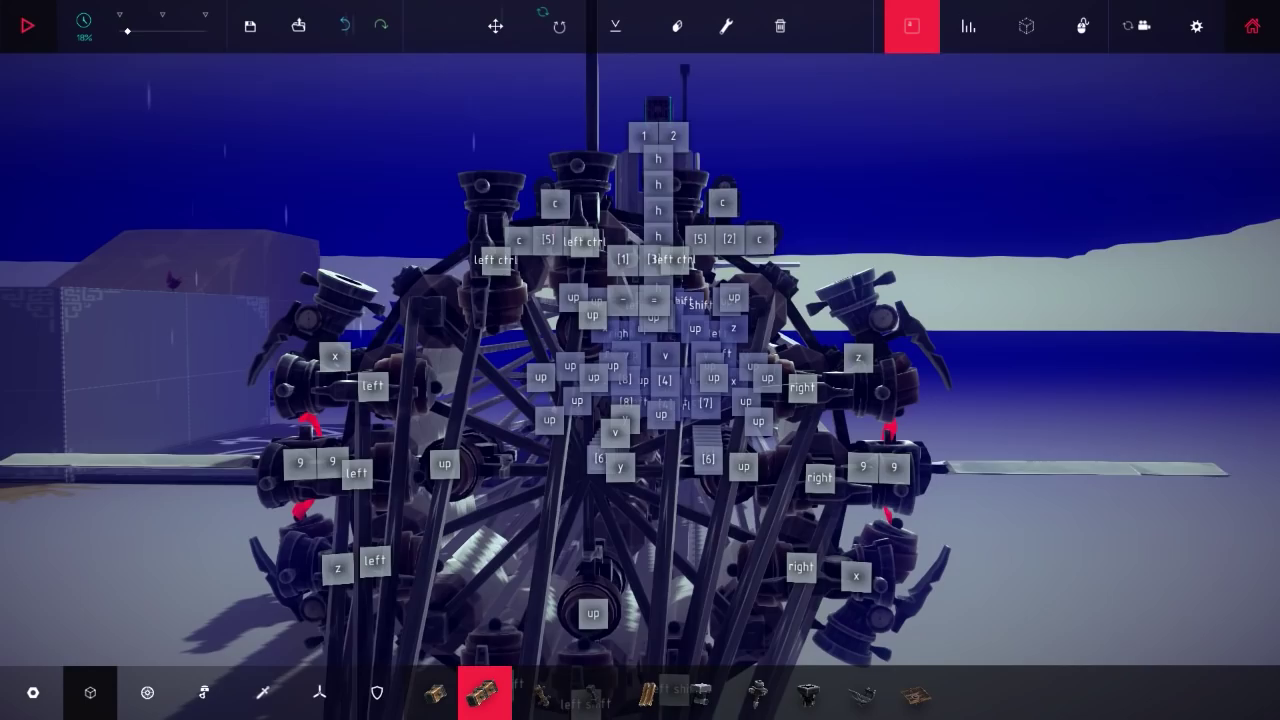
click(1025, 26)
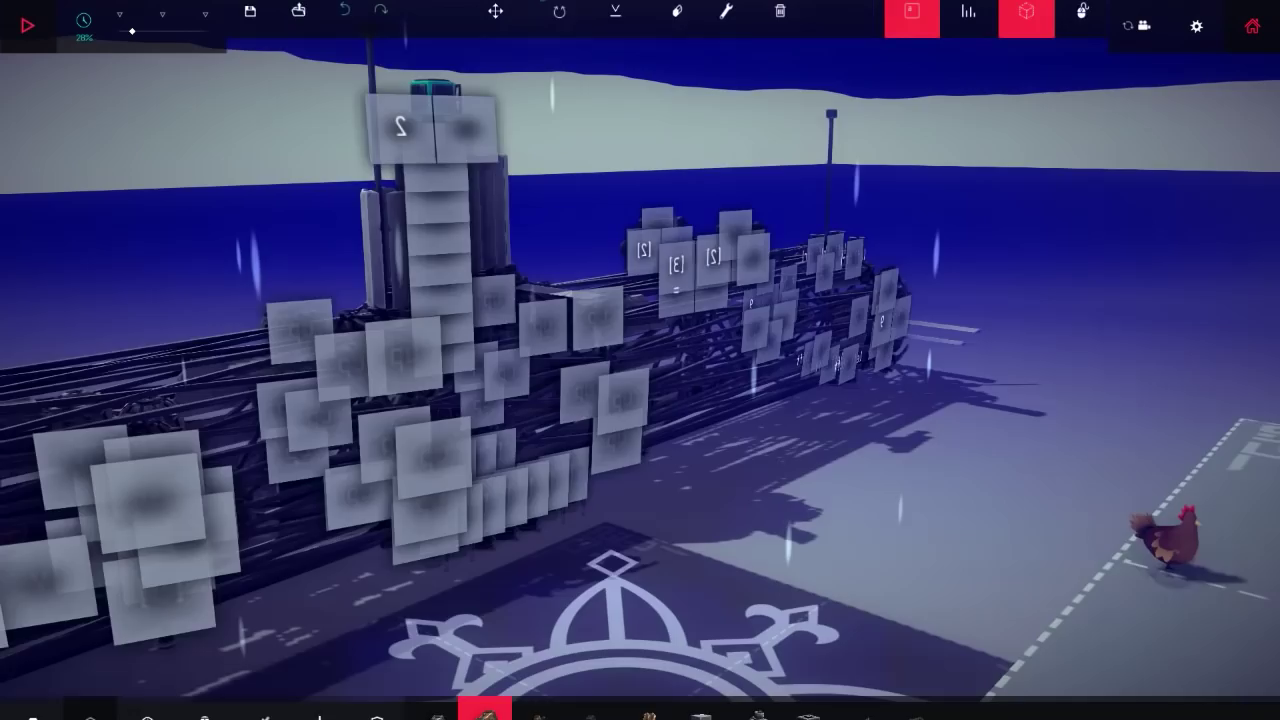
Step: Destroy the key-labelled knight boat with the trash icon
click(779, 11)
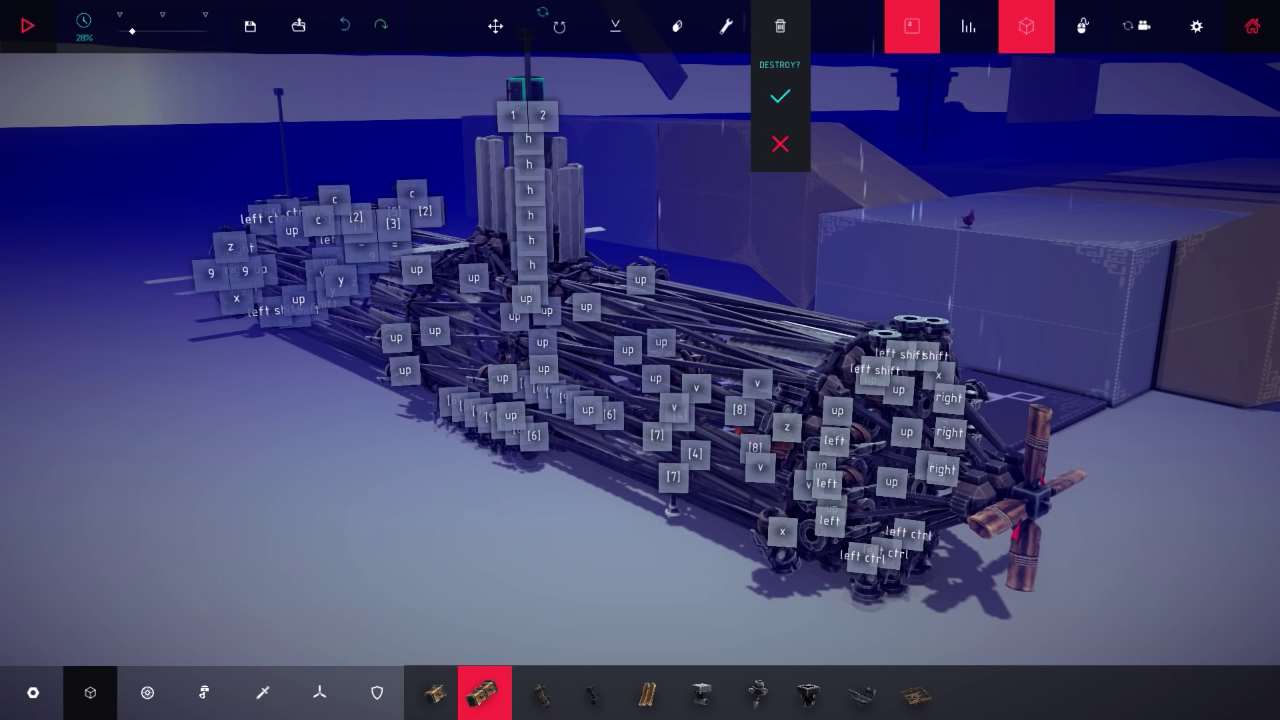
click(780, 97)
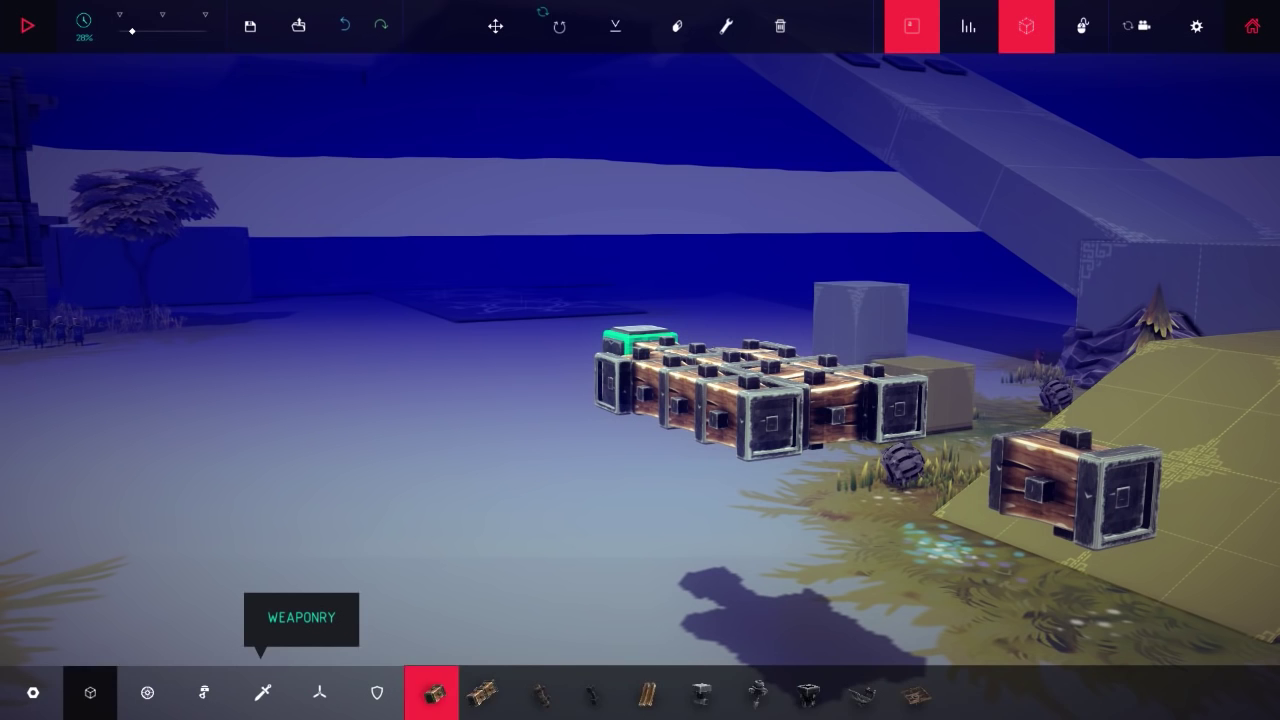
Step: Open the Weaponry block category to browse weapon parts
click(33, 692)
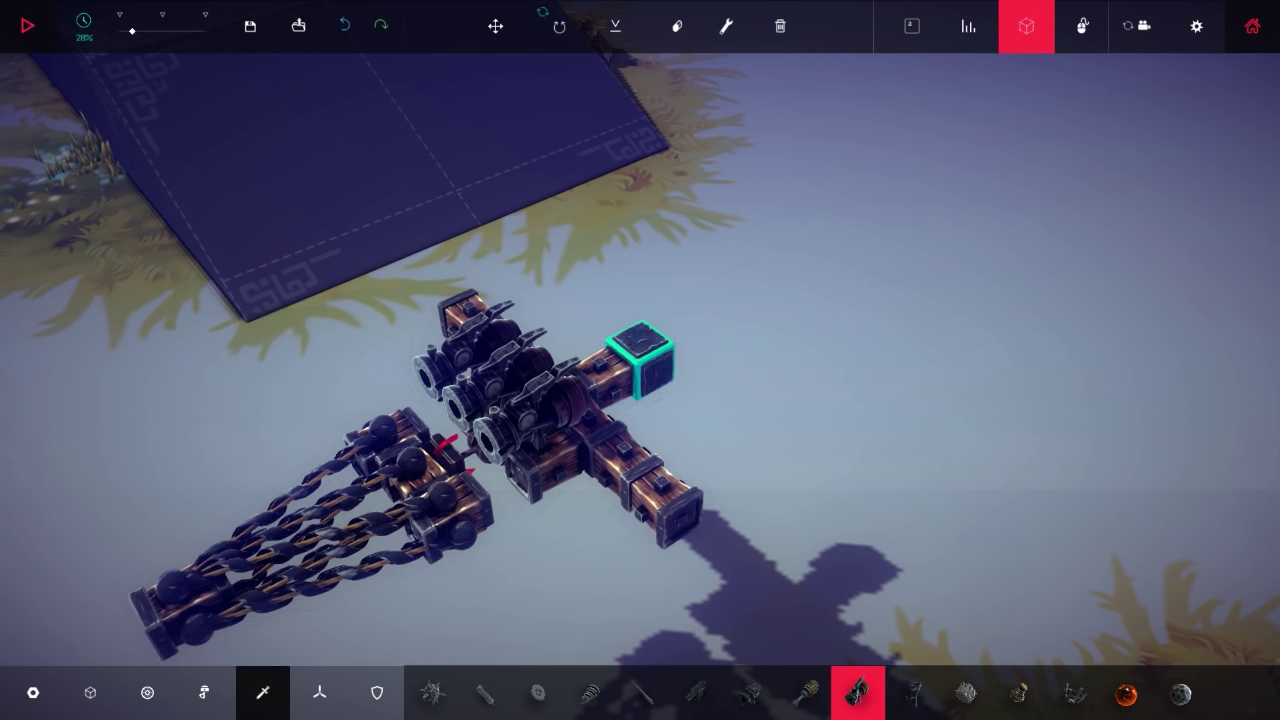
Step: Begin clearing the cannon-armed contraption down to the lone starting block
click(27, 25)
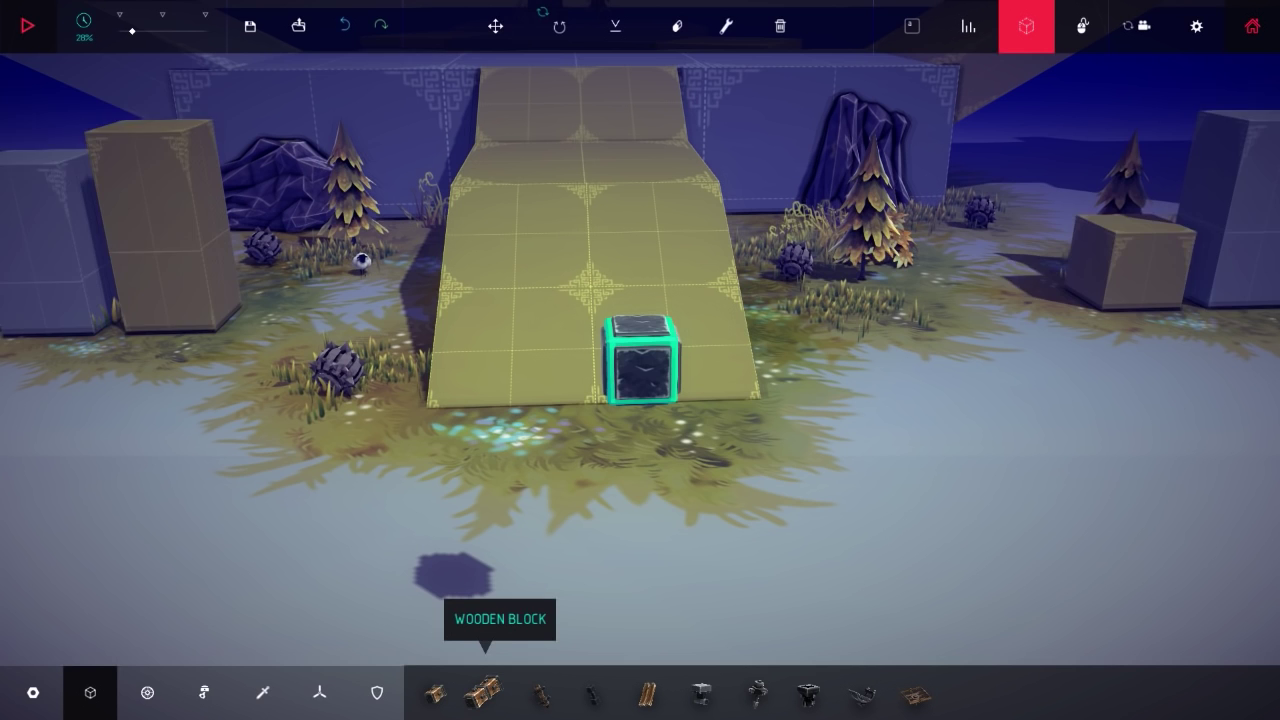
Step: Load the saved spring-tower machine of stacked wooden blocks
click(593, 693)
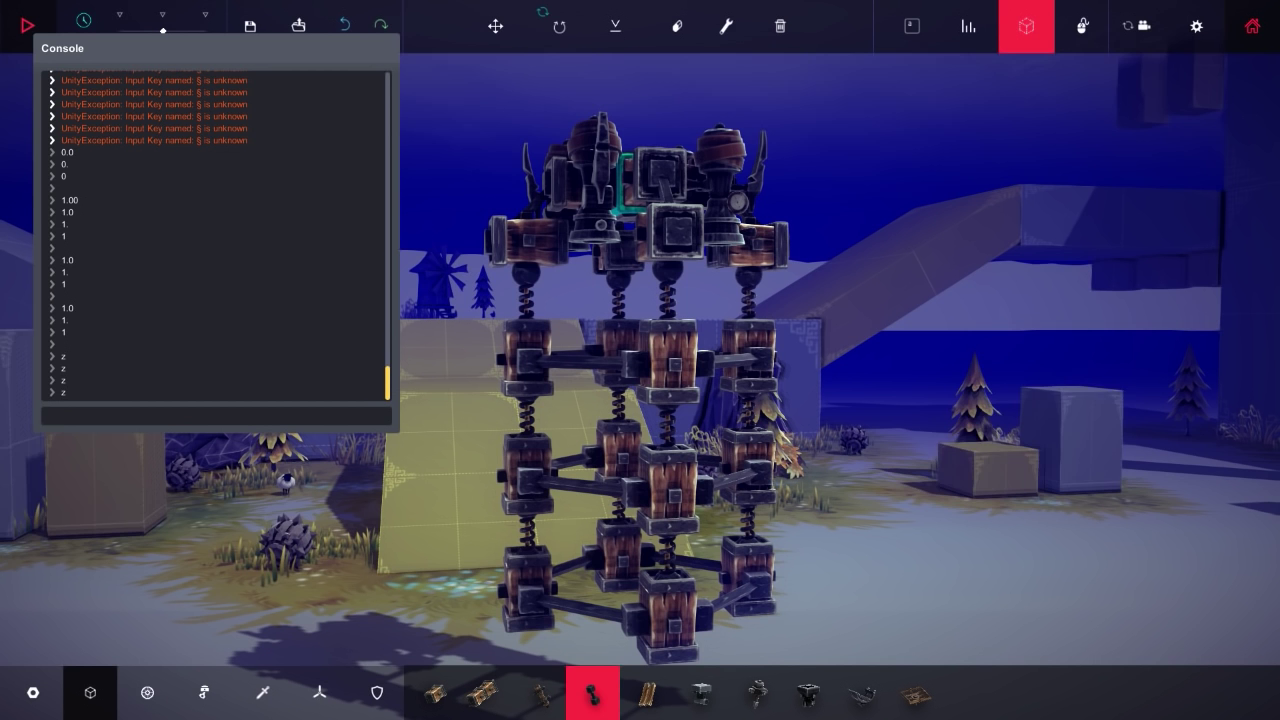
text(waterheight)
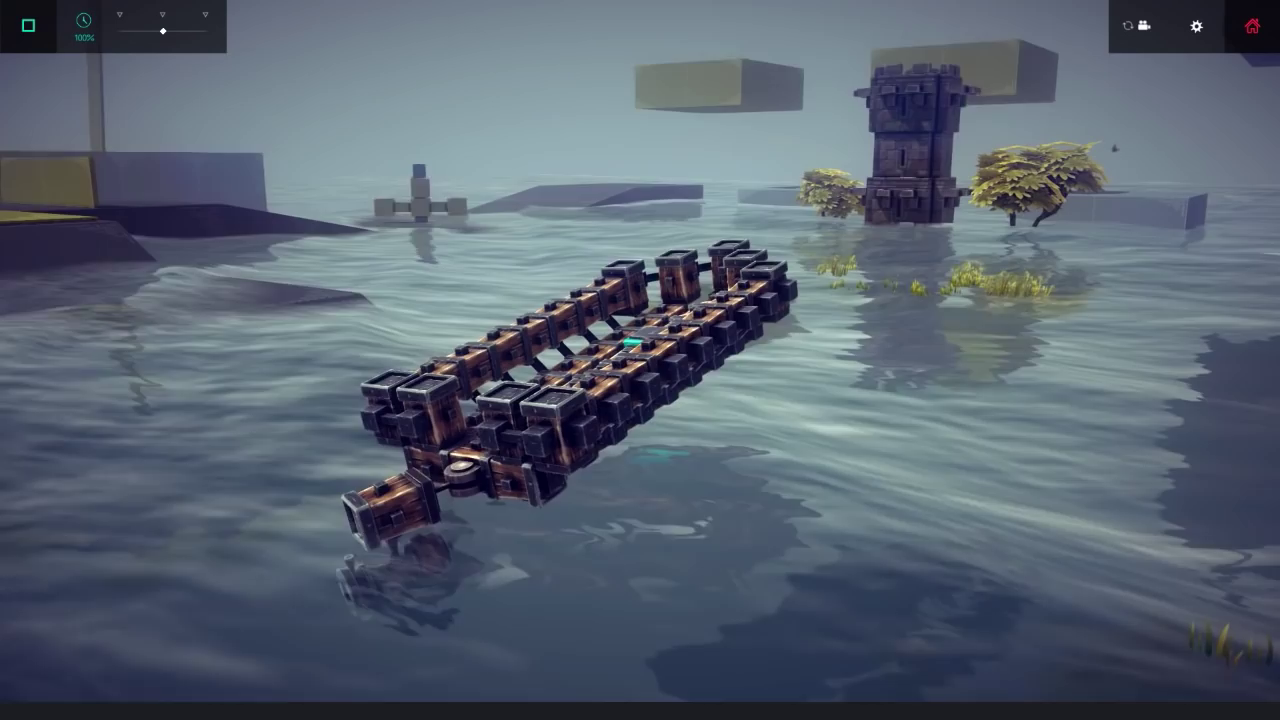
Step: Return to build mode and set the rear water cannon's Additional Thrust to x1.00
click(1196, 26)
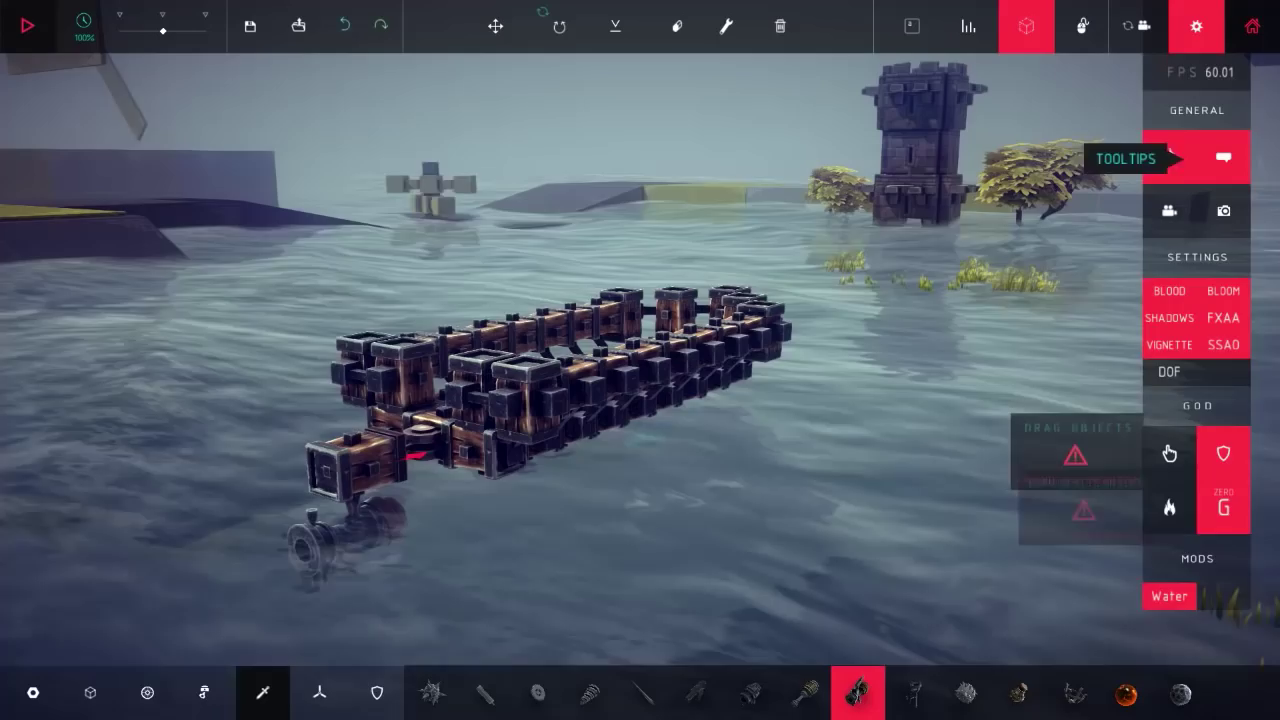
click(1196, 26)
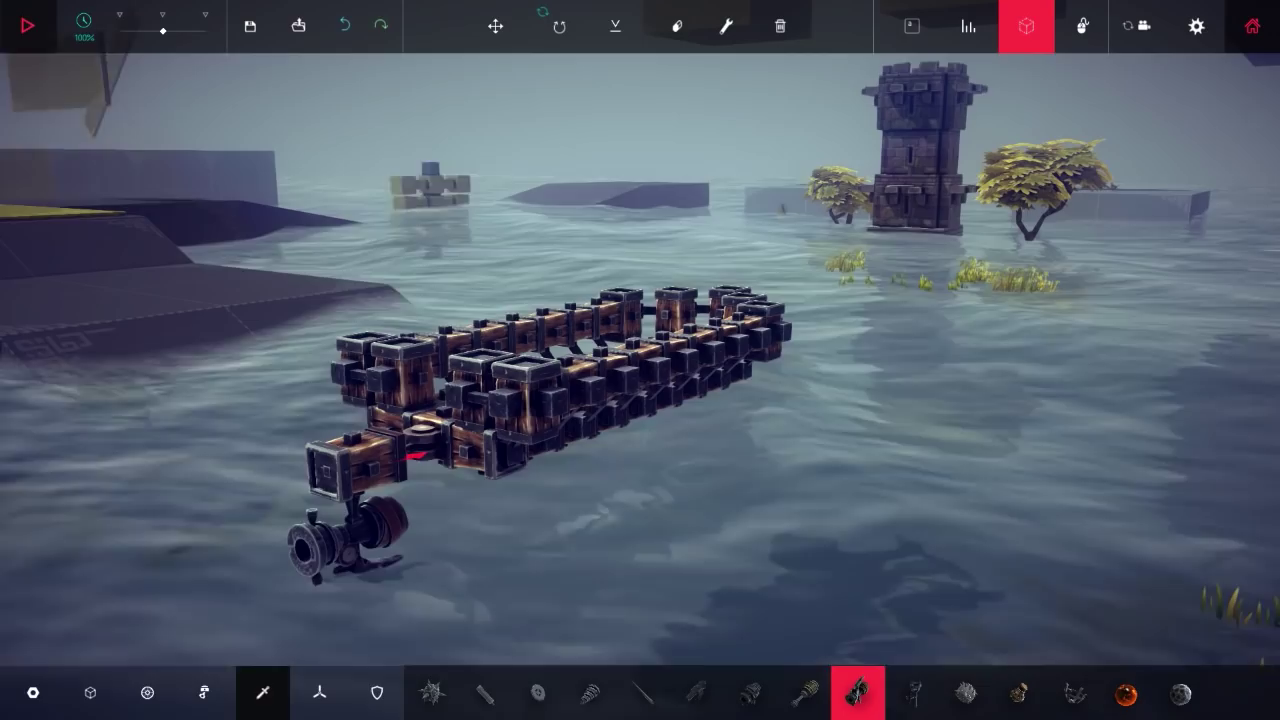
click(27, 26)
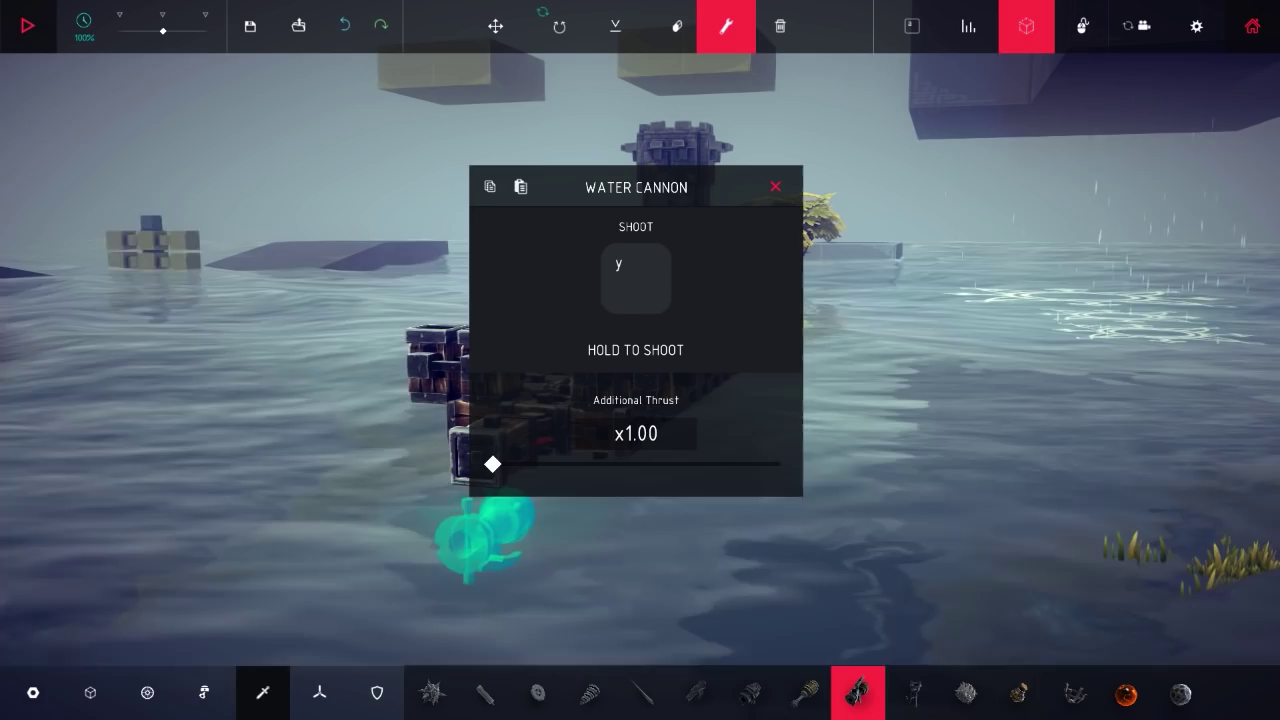
click(775, 186)
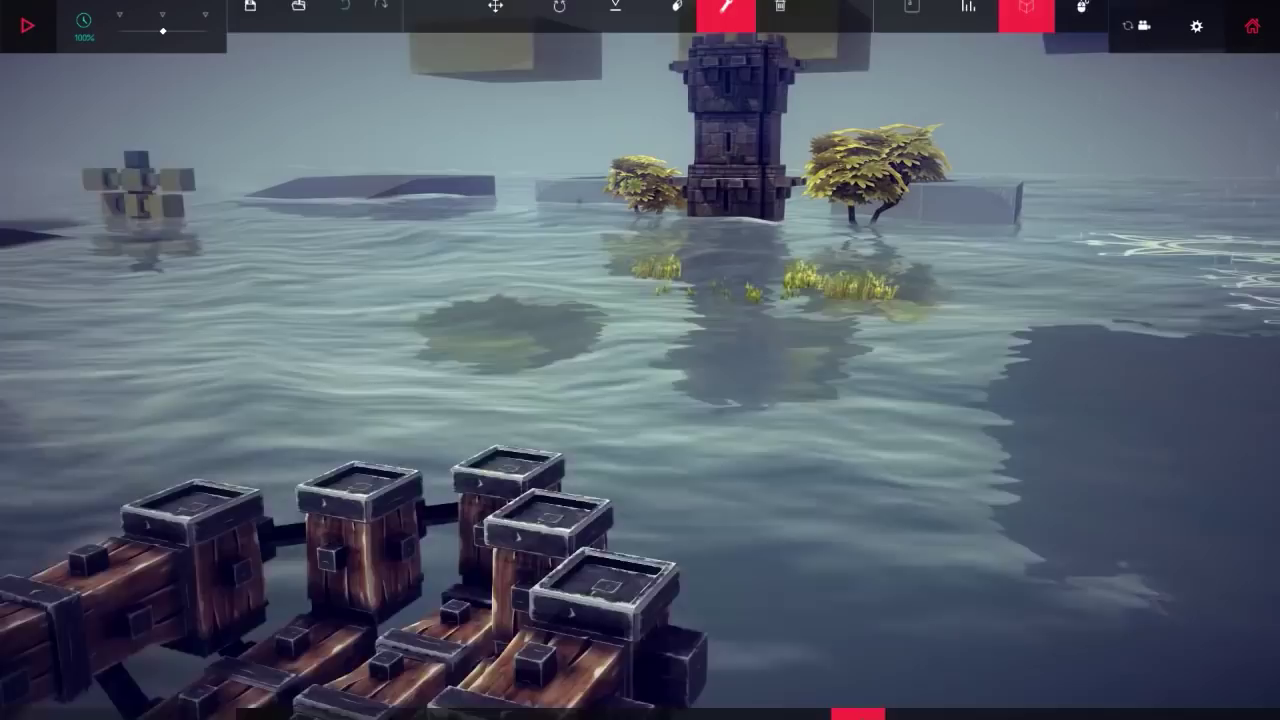
Step: Start the simulation to test the raft floating past the knights
click(27, 25)
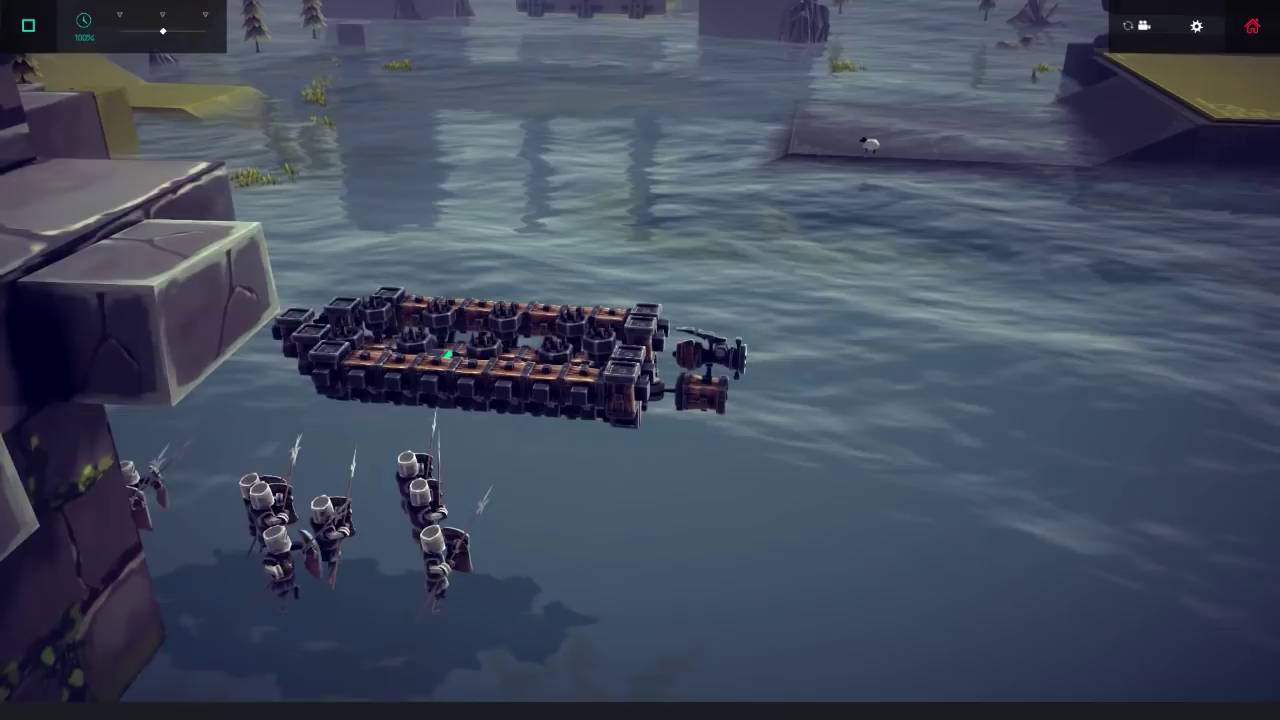
Step: Bring up the gear panel with god tools and Water mod options
click(1196, 26)
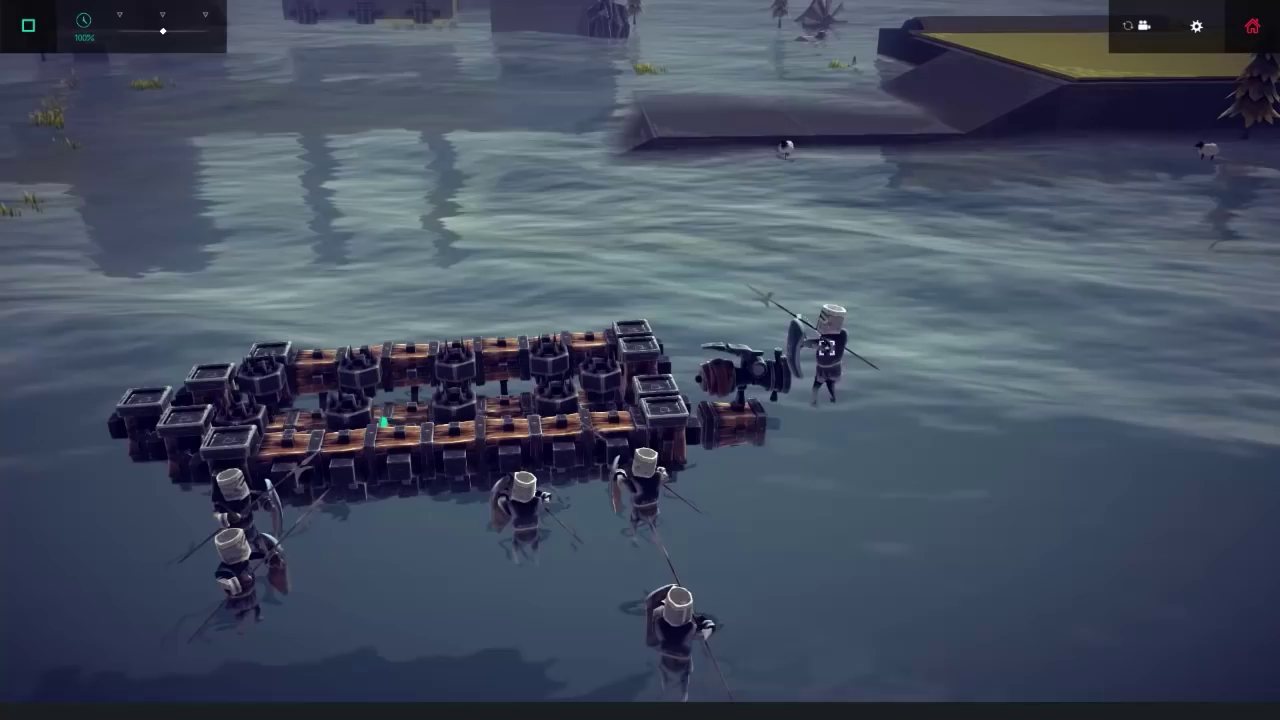
click(1196, 25)
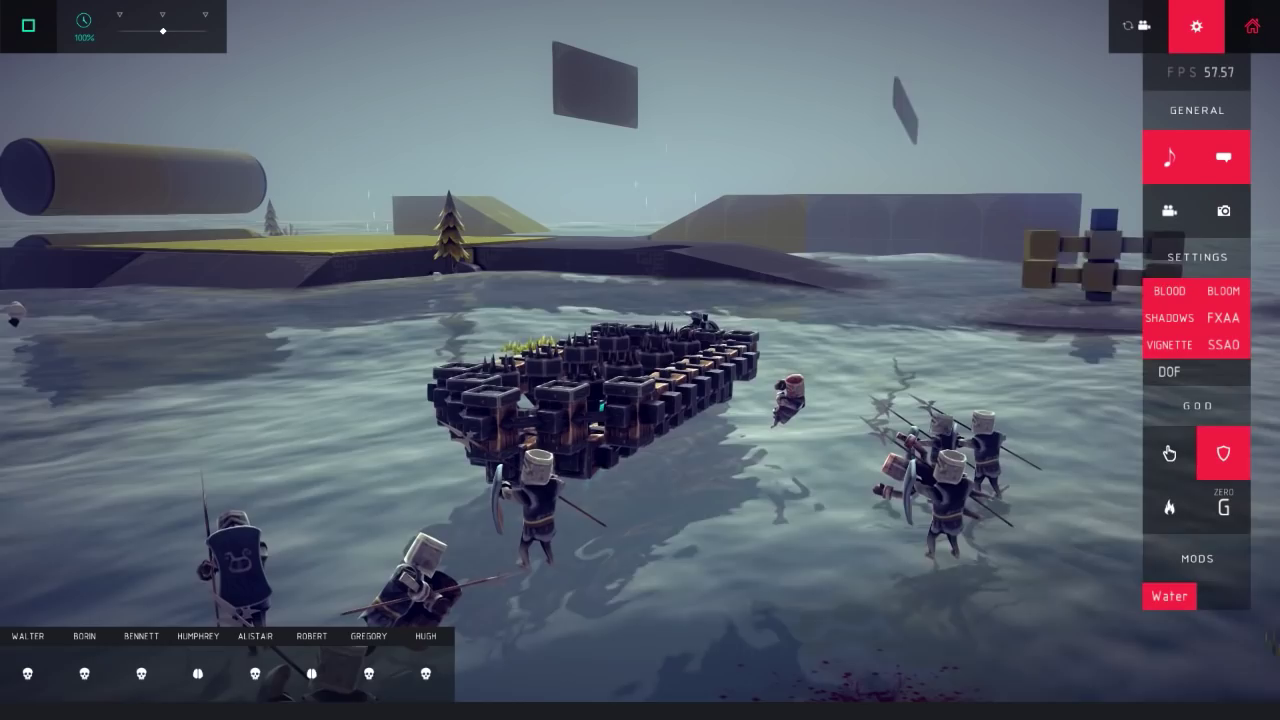
click(1196, 25)
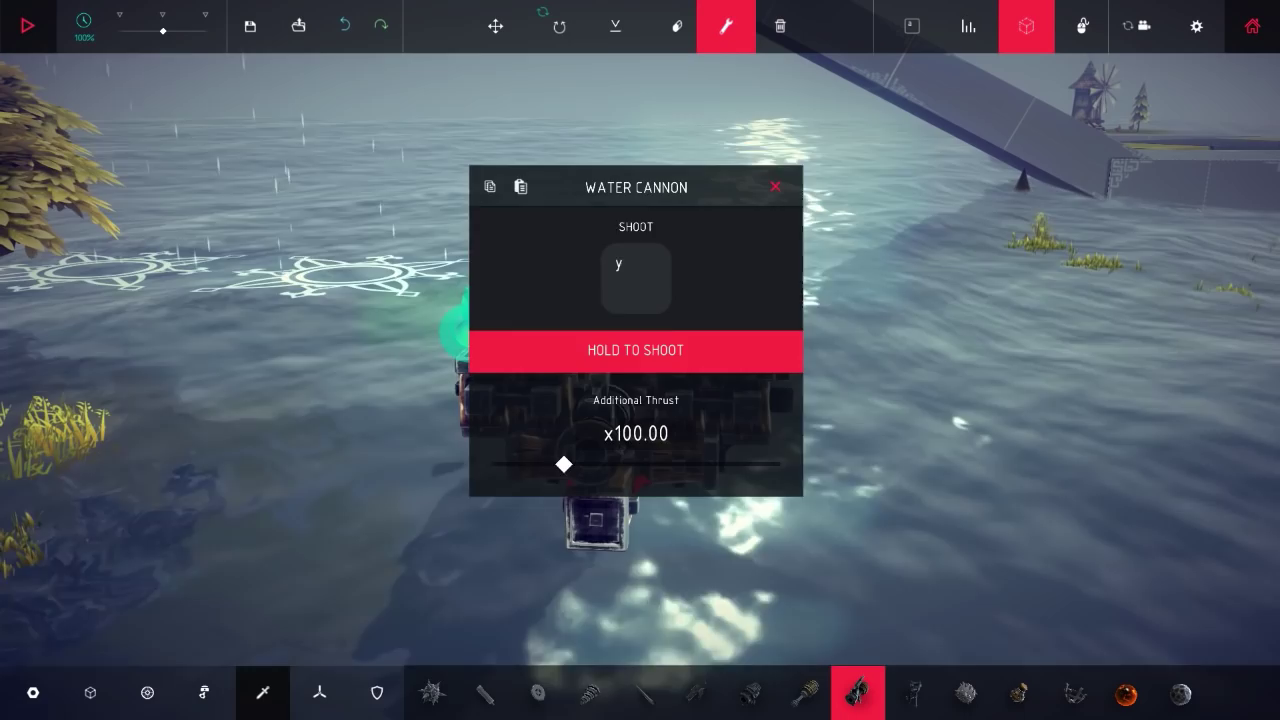
Step: Close the Water Cannon settings and start the simulation with the upgraded cannon-laden boat
click(27, 26)
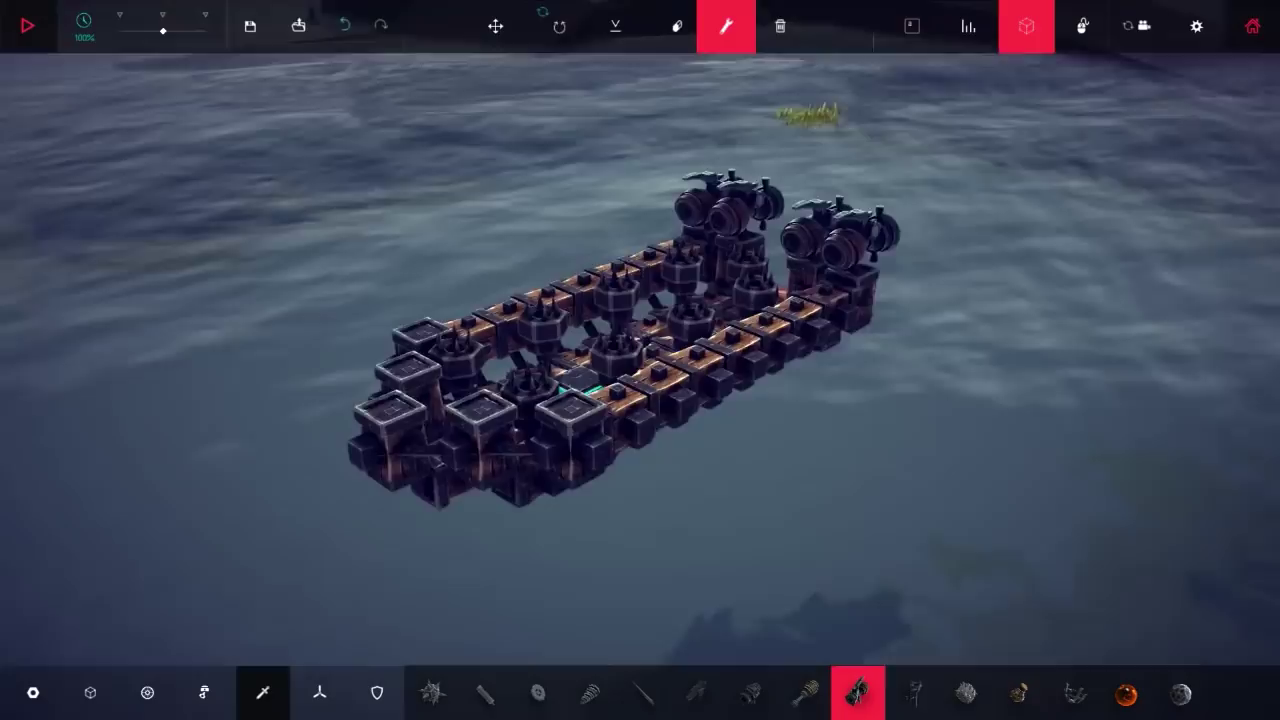
click(27, 25)
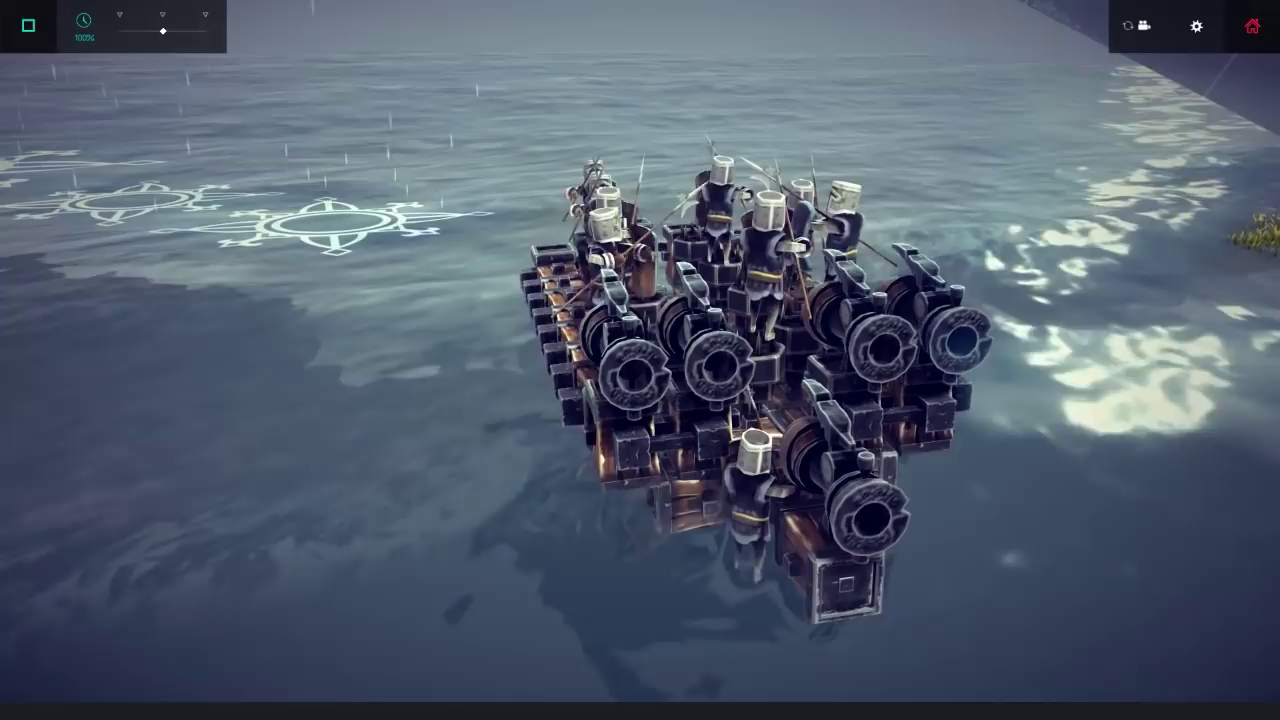